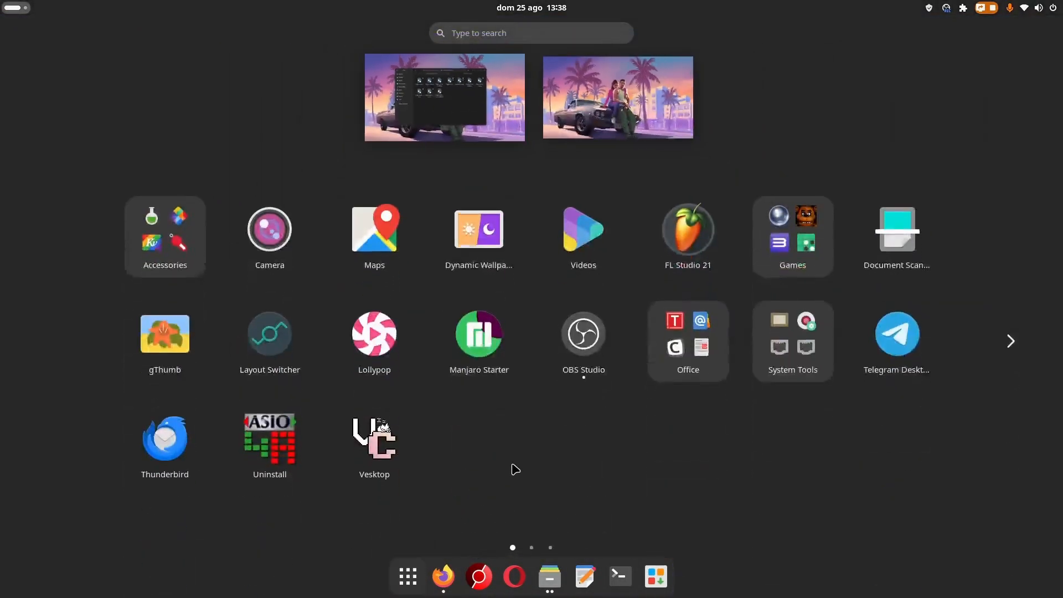
- Bring up the Files window from the overview and minimize it to show the bare desktop
click(1009, 341)
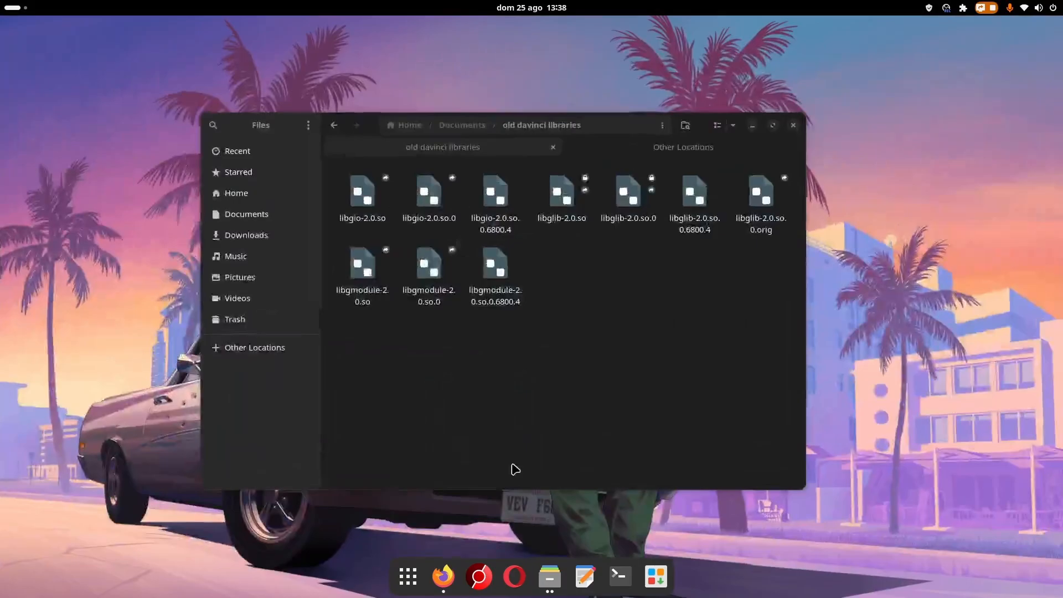
click(793, 125)
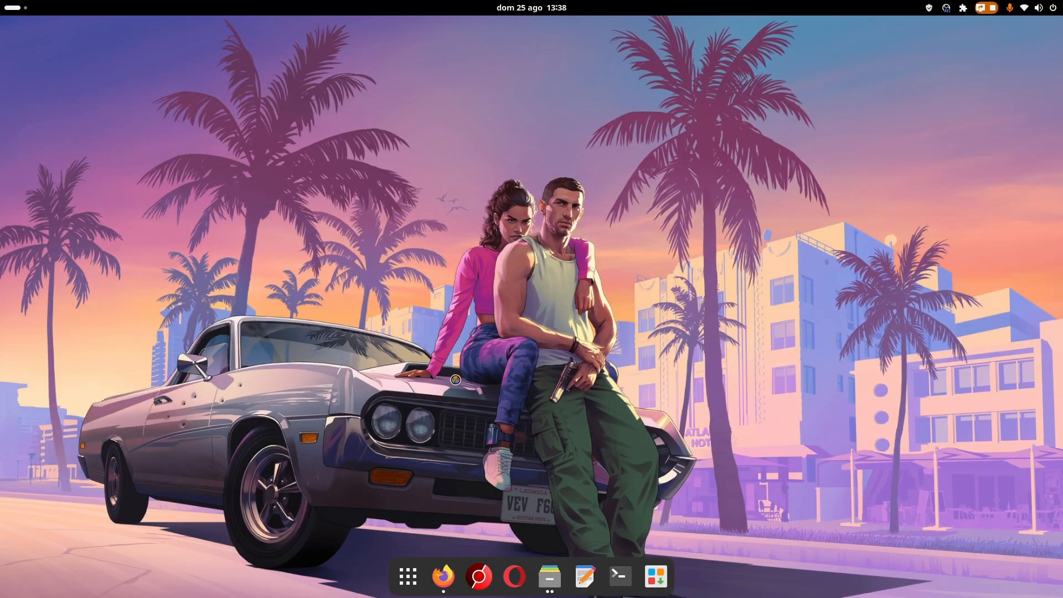
mouse_move(467, 284)
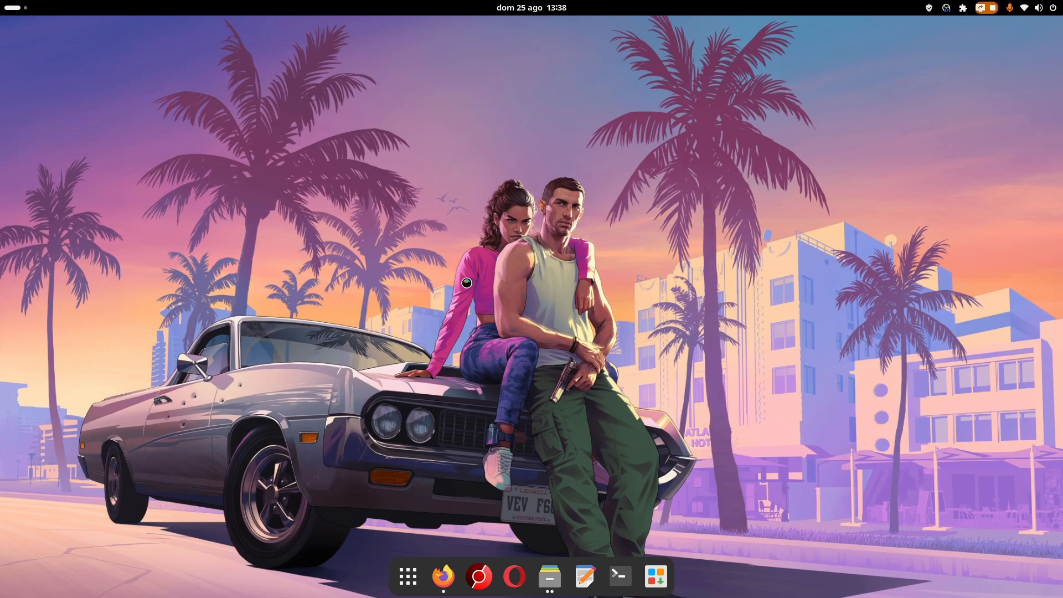
mouse_move(466, 283)
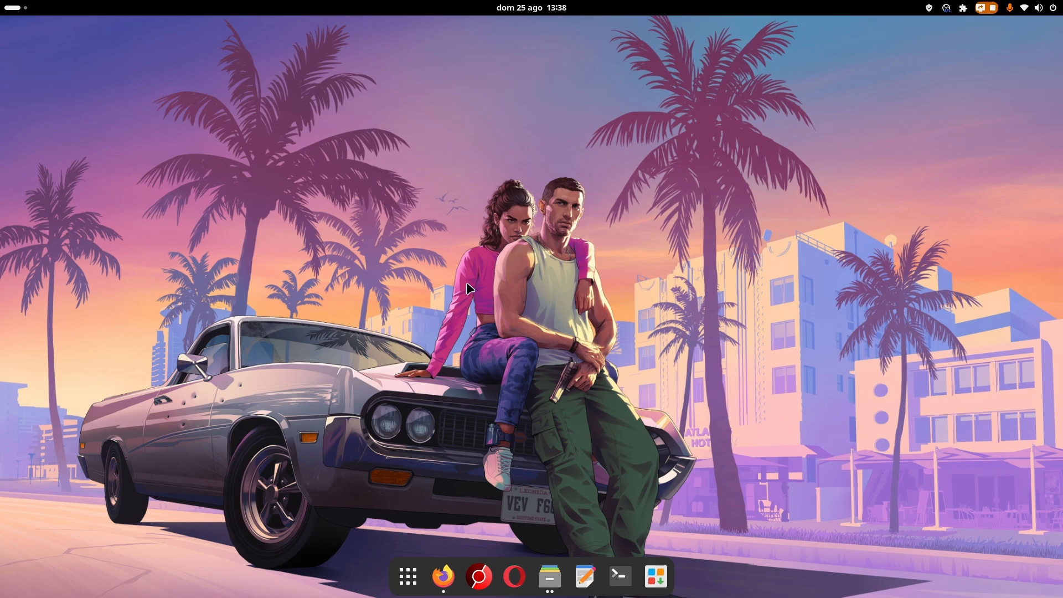
mouse_move(768, 210)
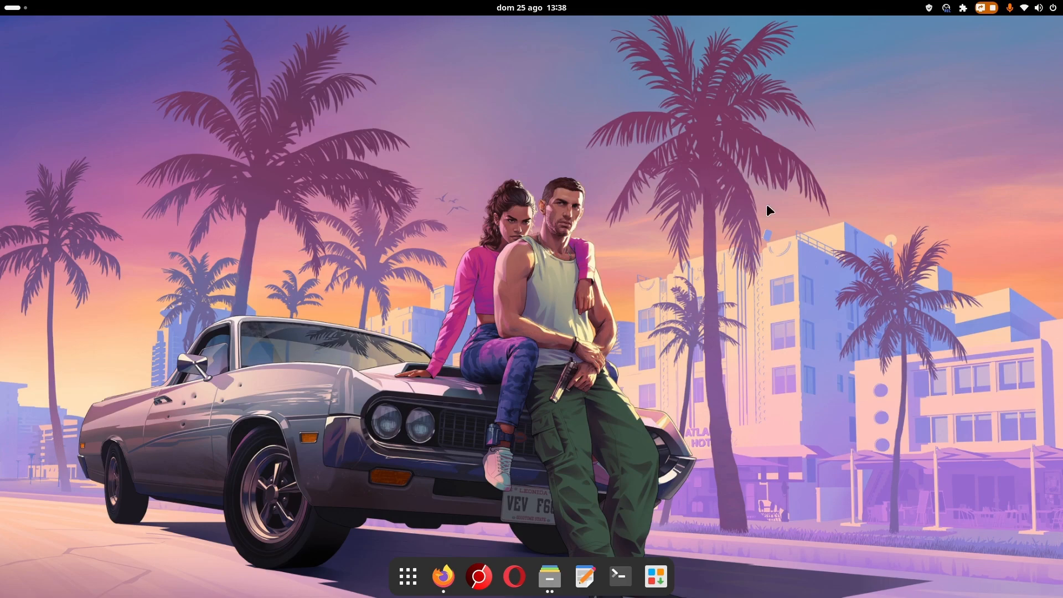
mouse_move(553, 251)
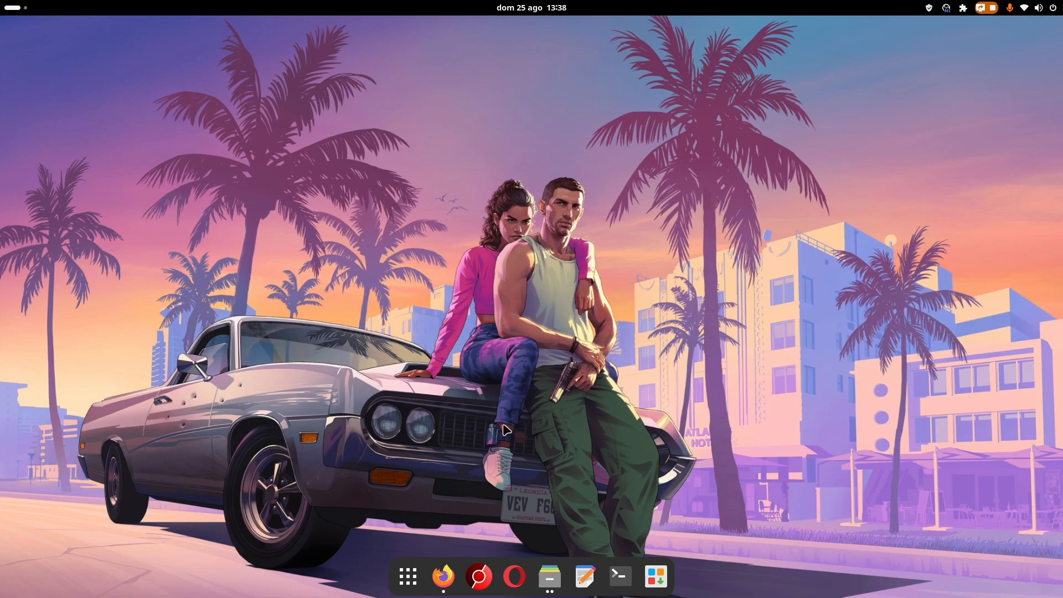
mouse_move(549, 577)
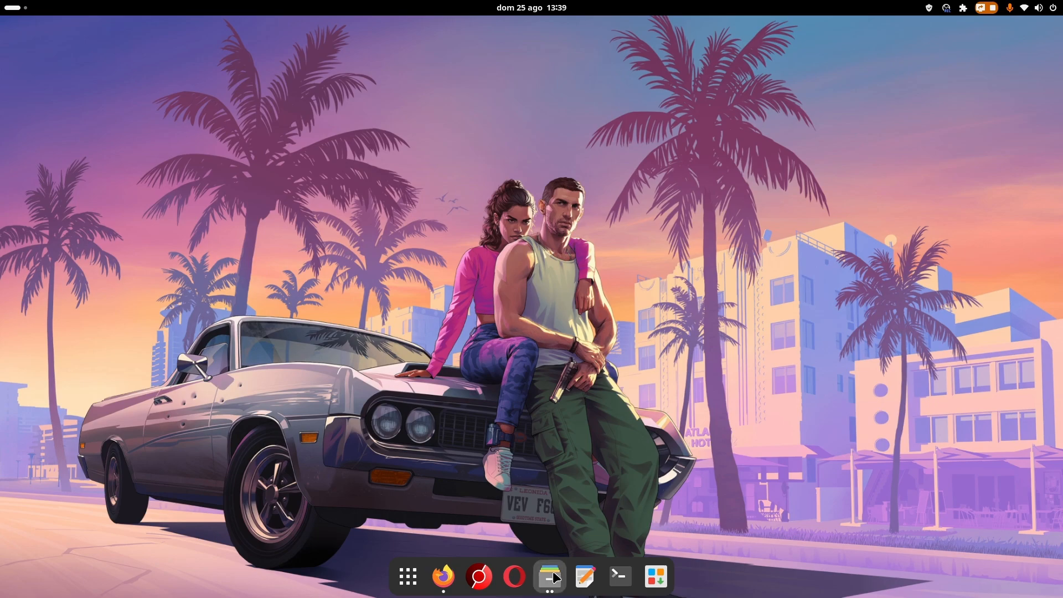
- Restore the Files window on the old davinci libraries folder from the dash
click(550, 576)
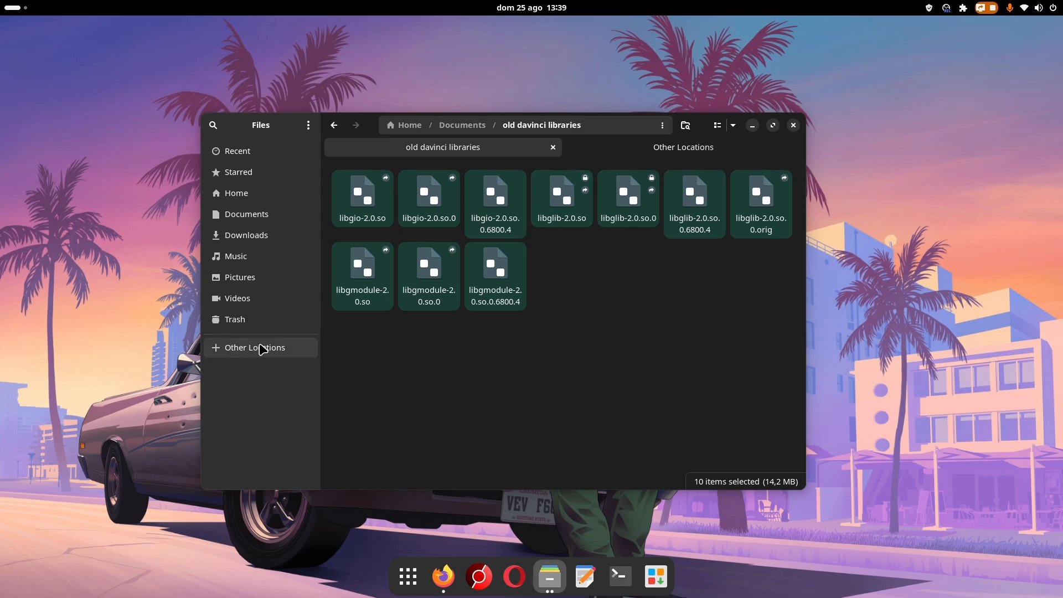
mouse_move(687, 167)
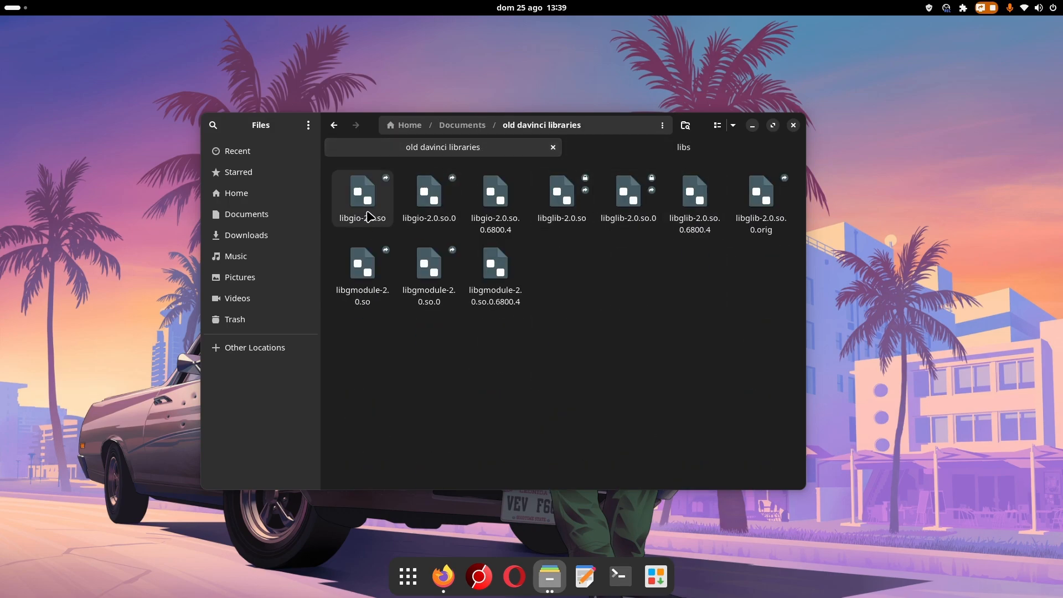
- In the /opt/resolve/libs tab, select libgio-2.0.so through libgmodule-2.0.so.0.6800.4 and delete them
click(362, 195)
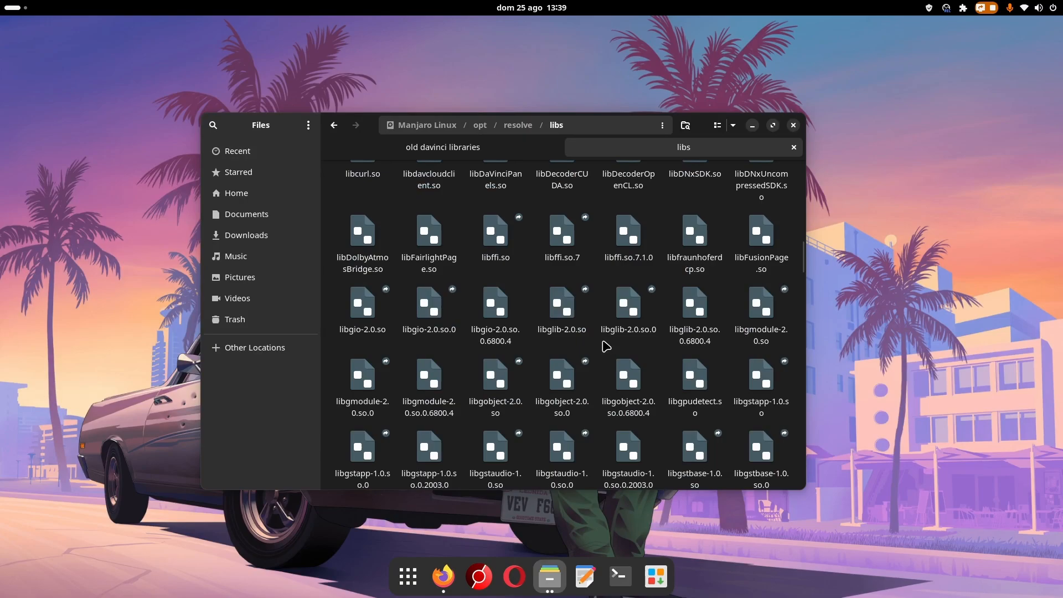
click(562, 303)
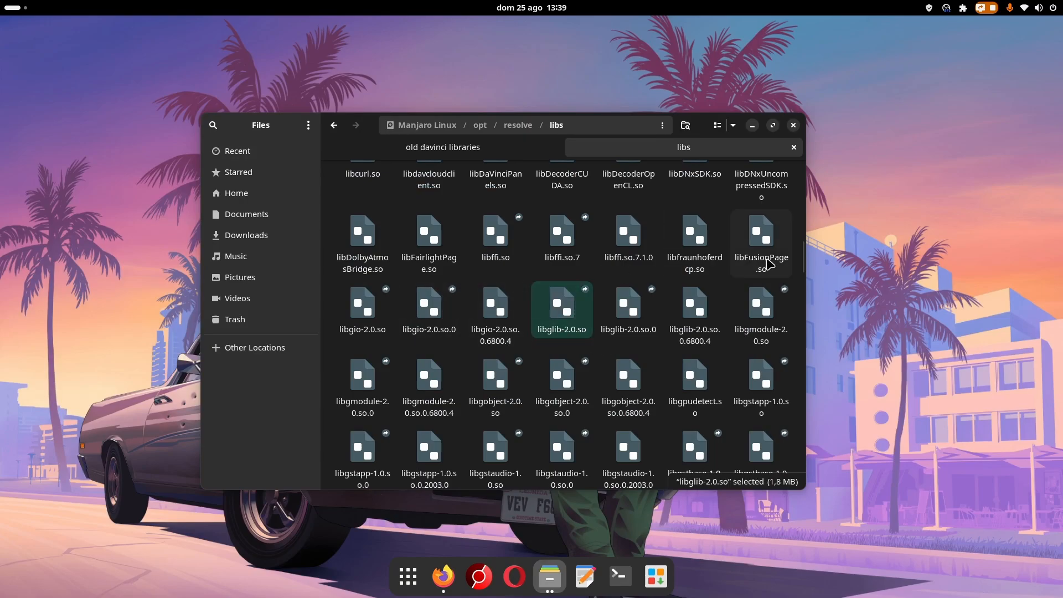
click(362, 303)
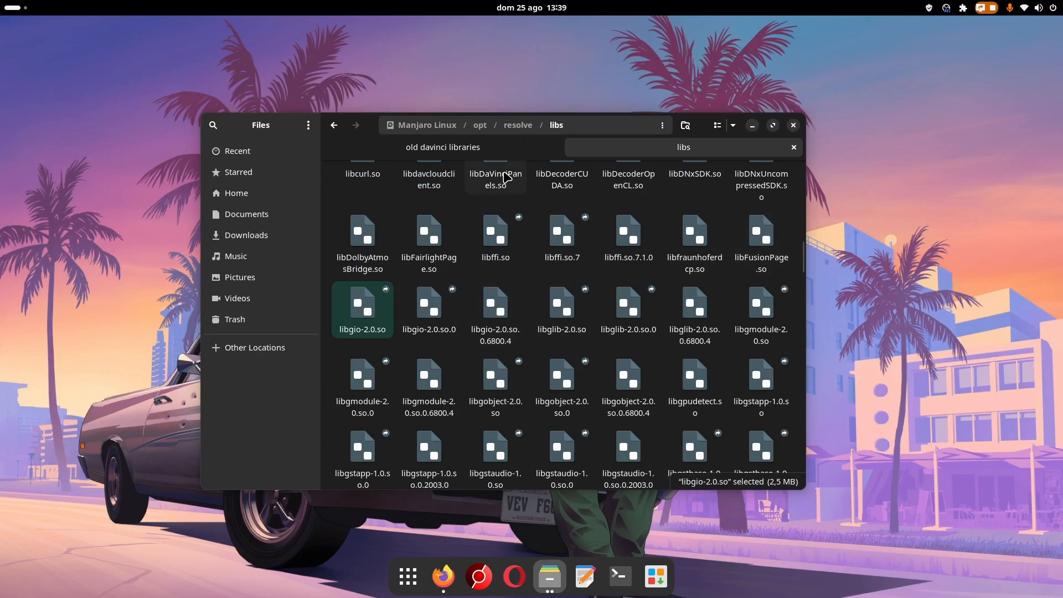
mouse_move(365, 330)
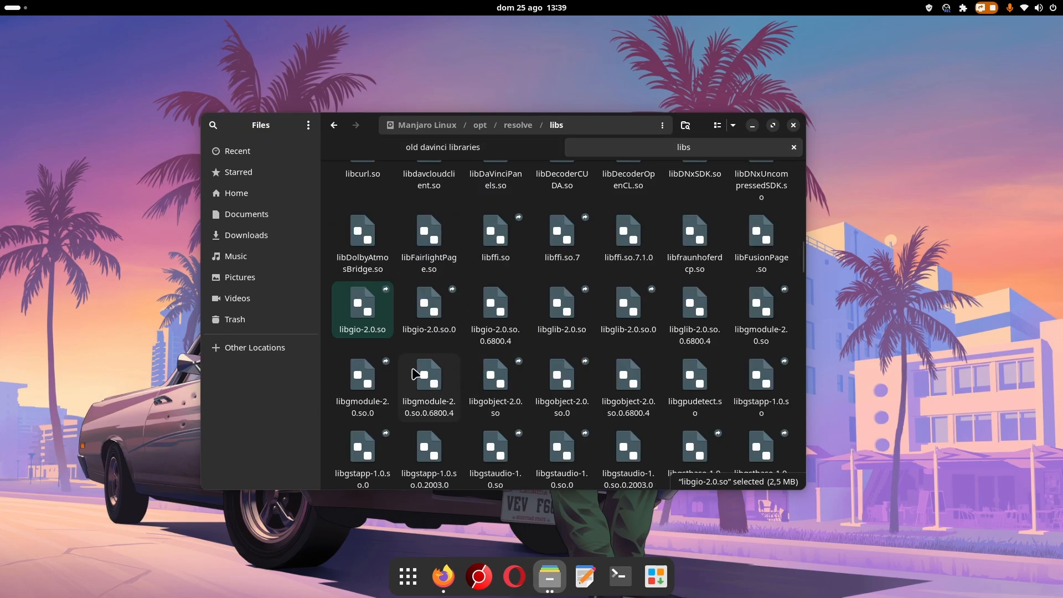
click(429, 386)
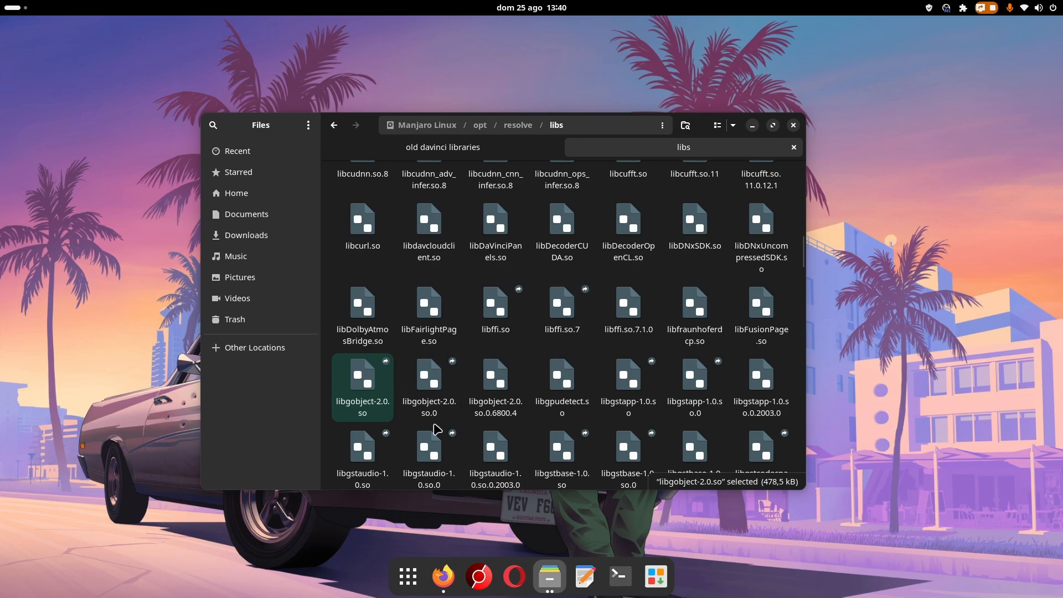
mouse_move(407, 577)
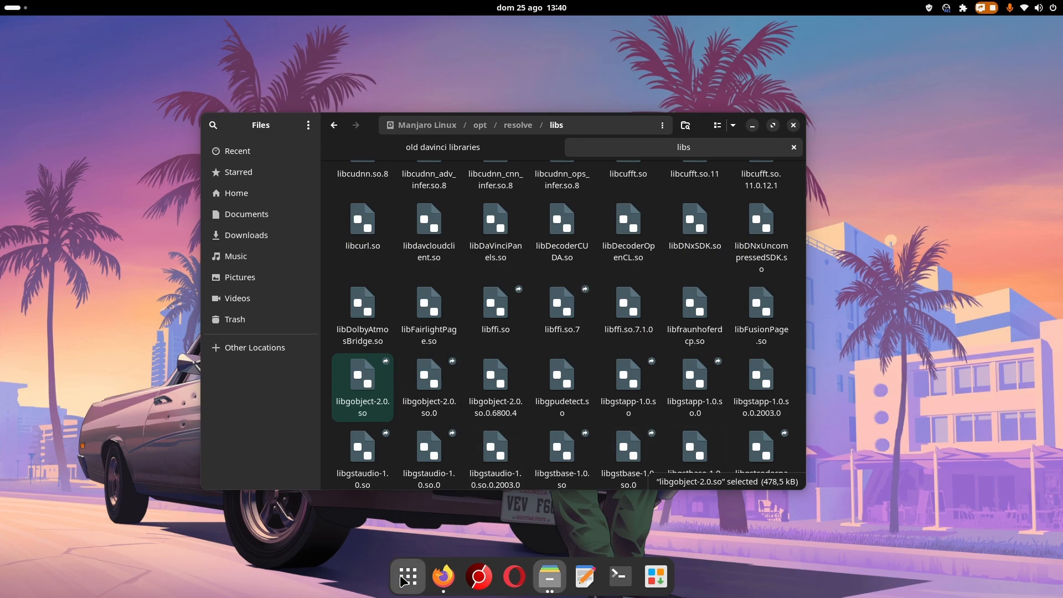